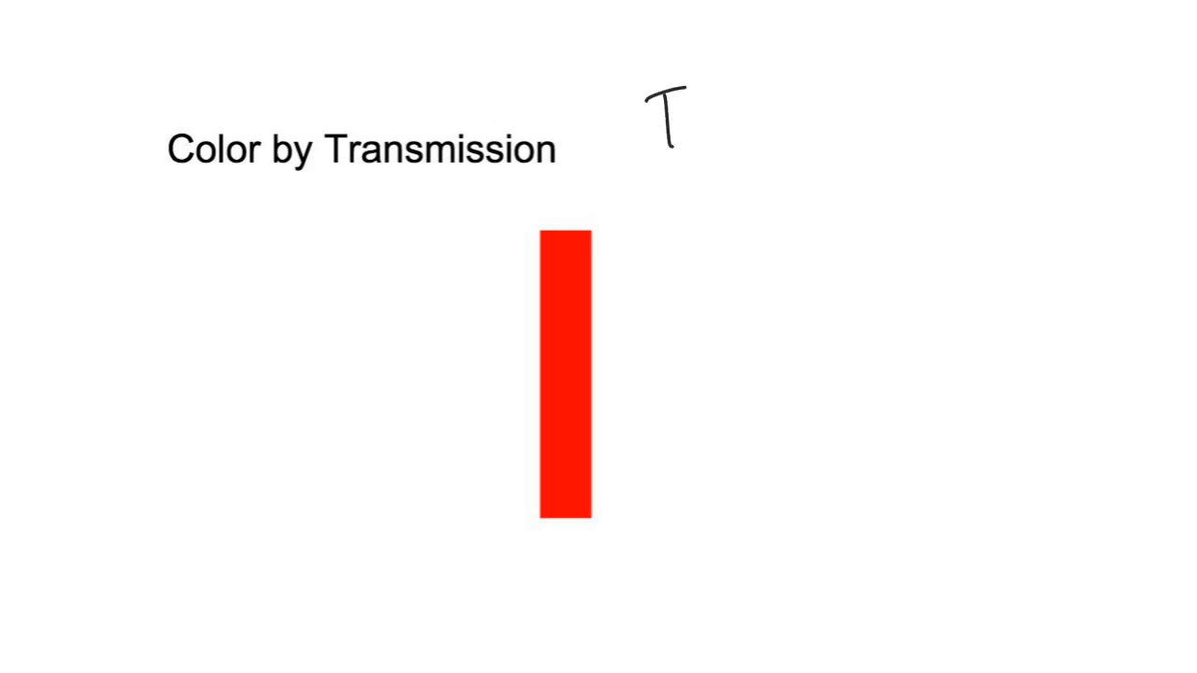
Handwrite "Transparent" with "All Light thru" beneath it at the slide's top right
{"action": "type", "text": "Trans."}
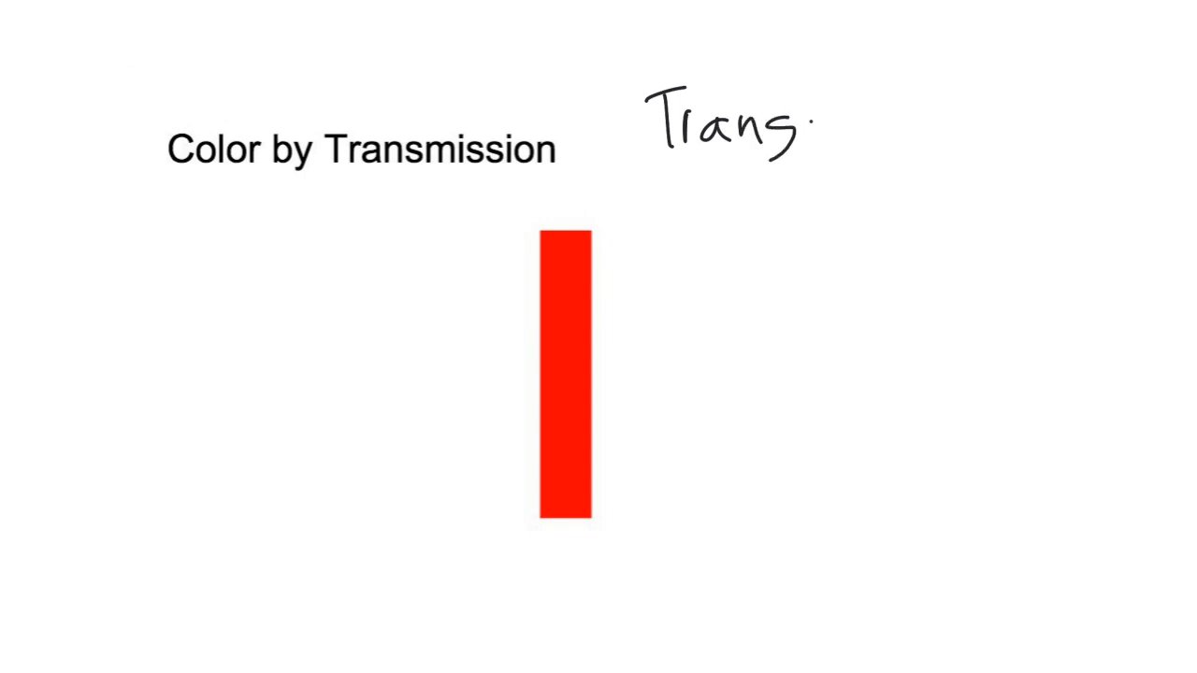
{"action": "type", "text": "fare"}
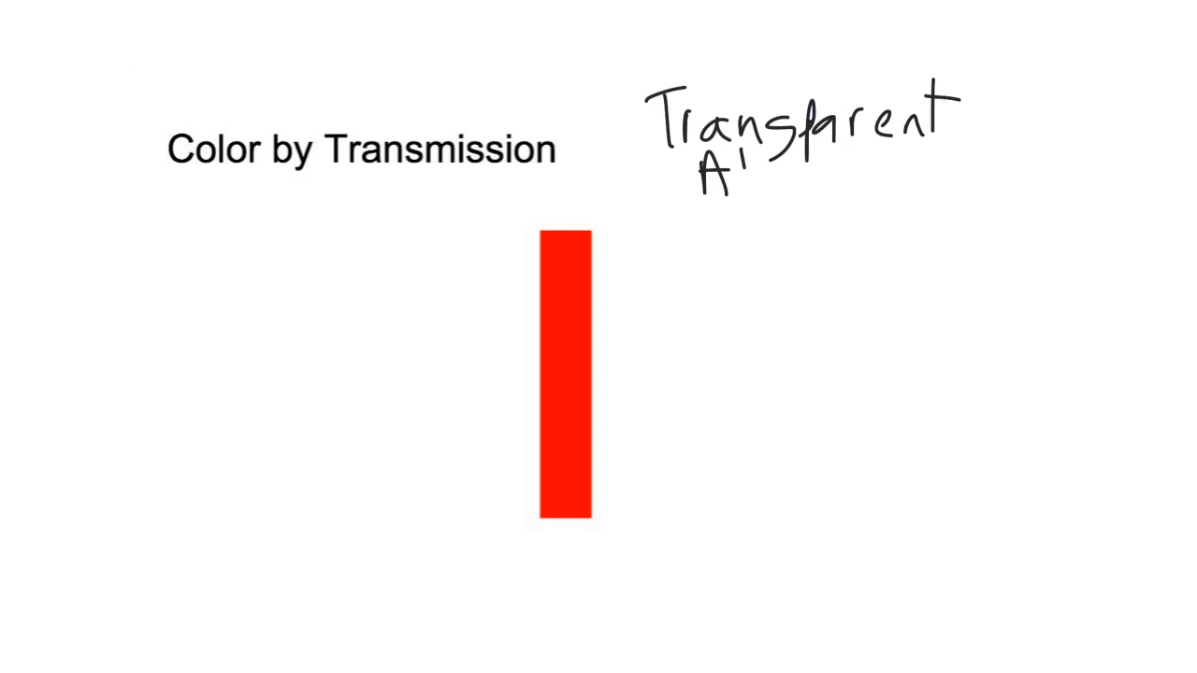
{"action": "type", "text": "All Light th"}
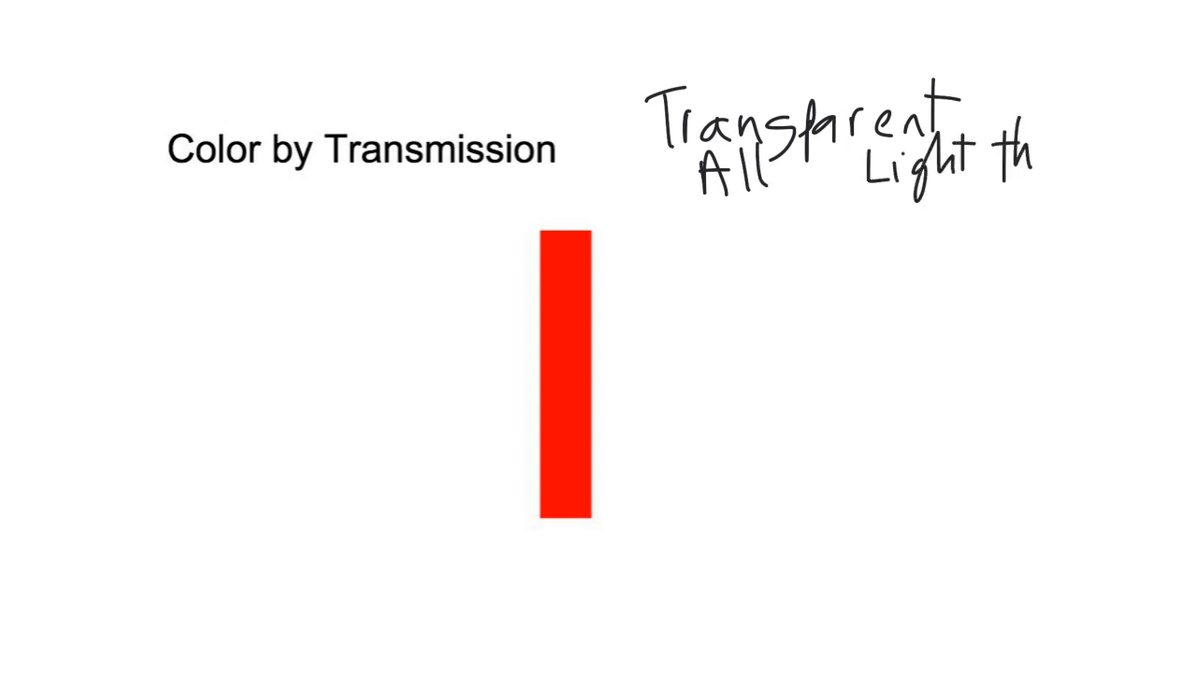
{"action": "type", "text": "ru"}
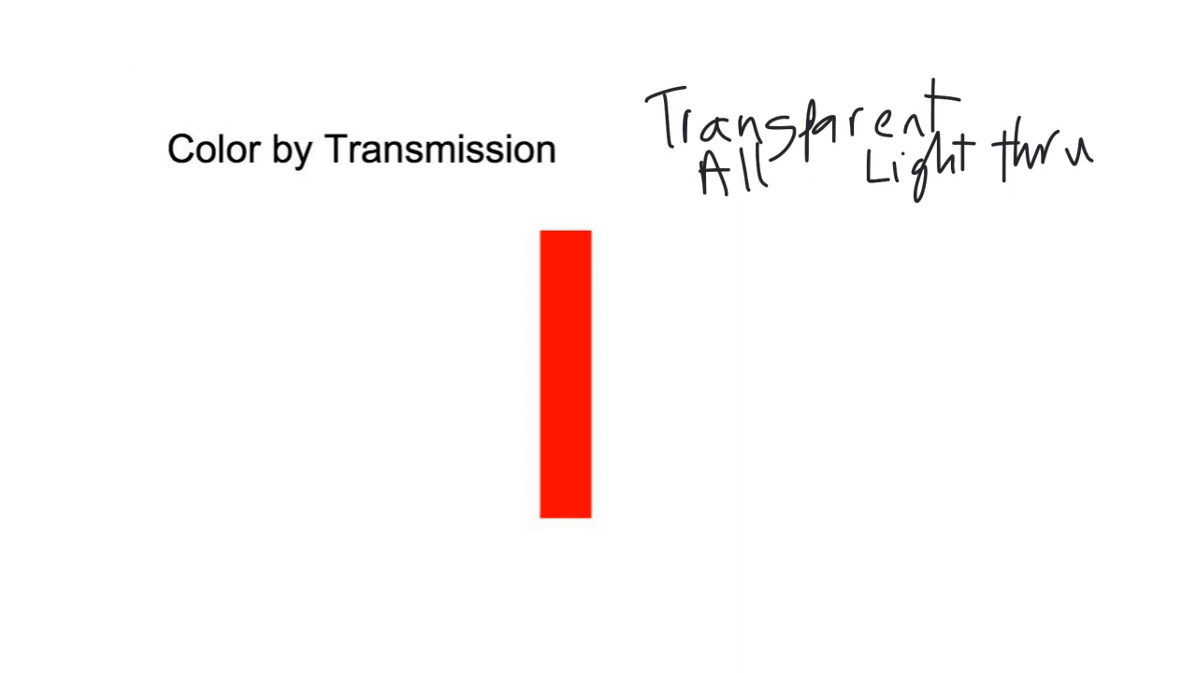
Handwrite "Translucent" with "some light" beneath it under the Transparent note
{"action": "type", "text": "T."}
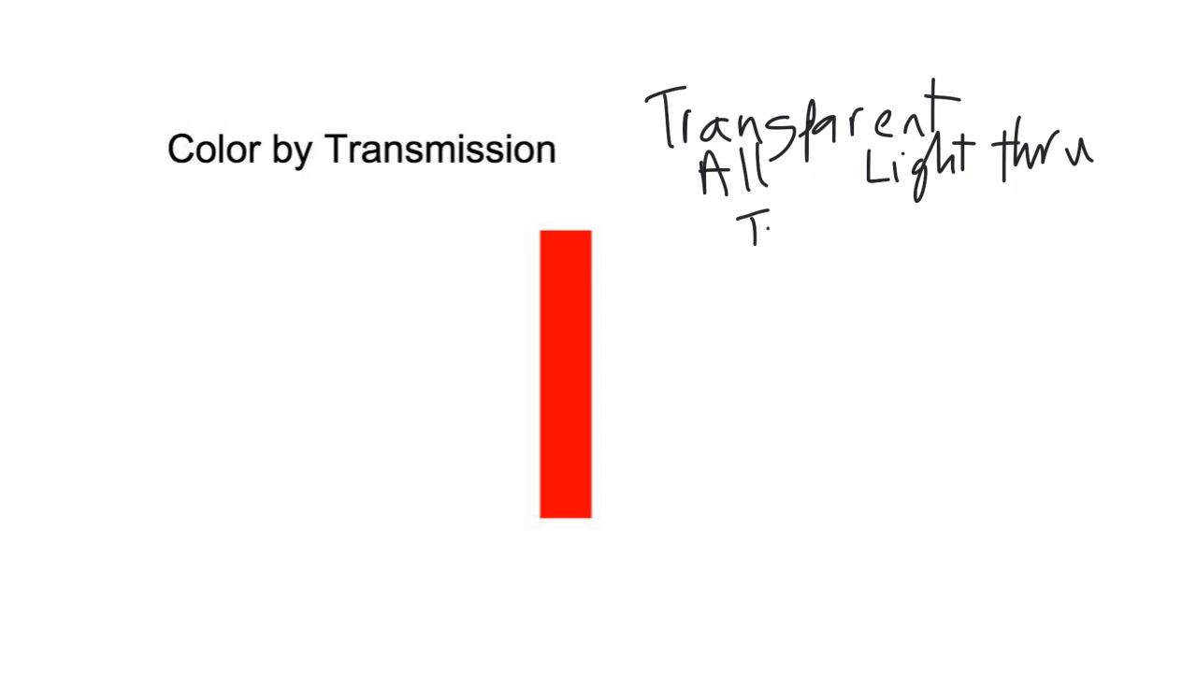
{"action": "type", "text": "Transl"}
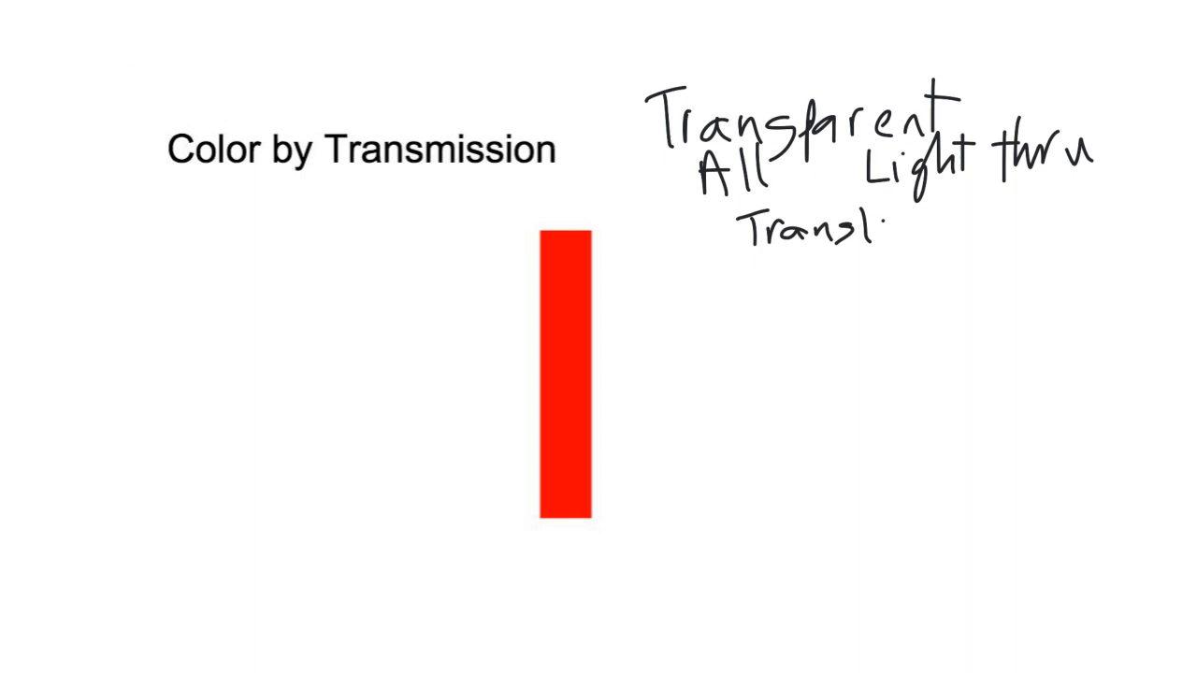
{"action": "type", "text": "lucent"}
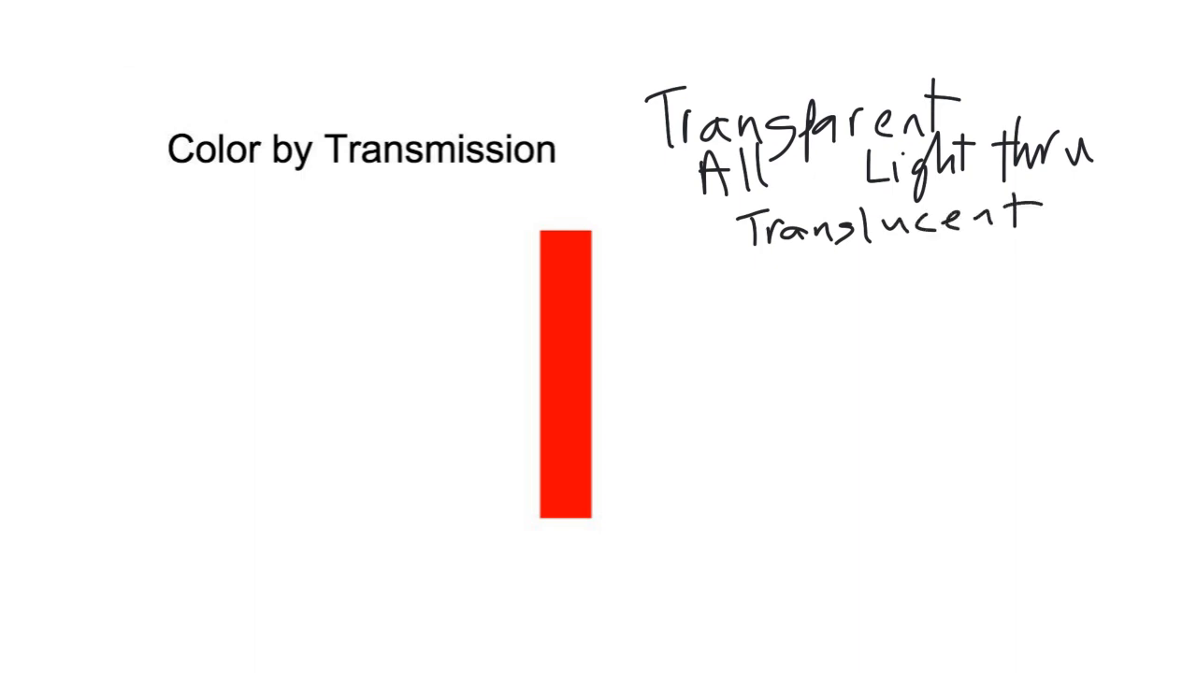
{"action": "type", "text": "Som"}
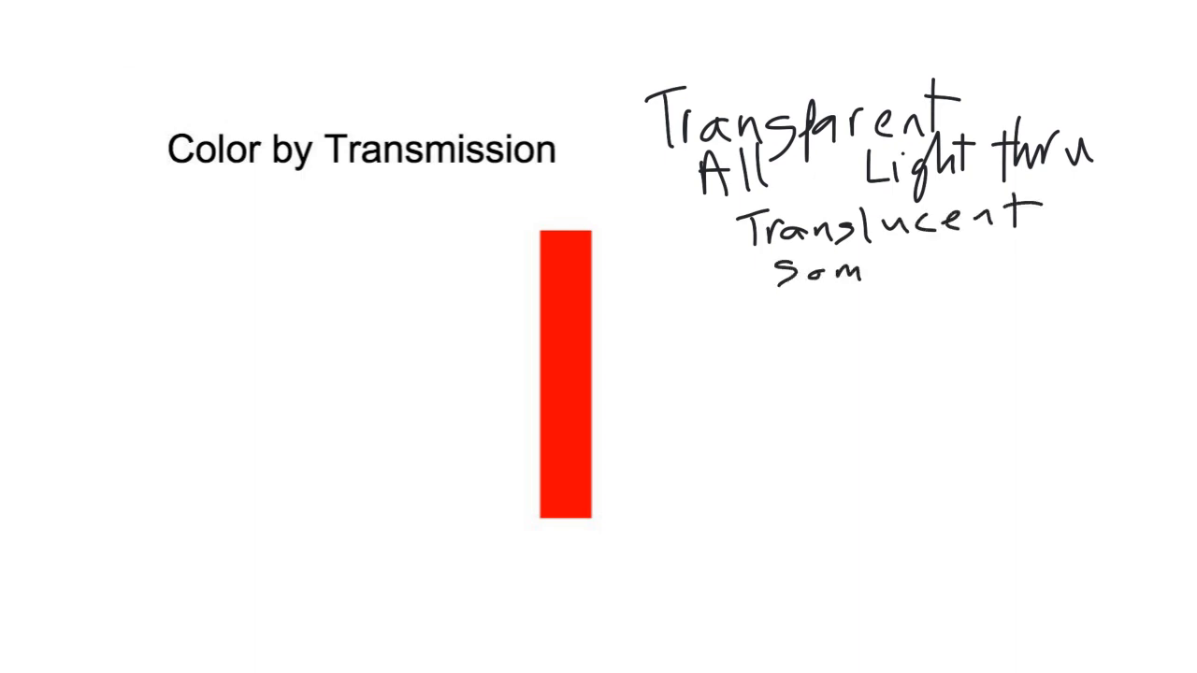
{"action": "type", "text": "lig"}
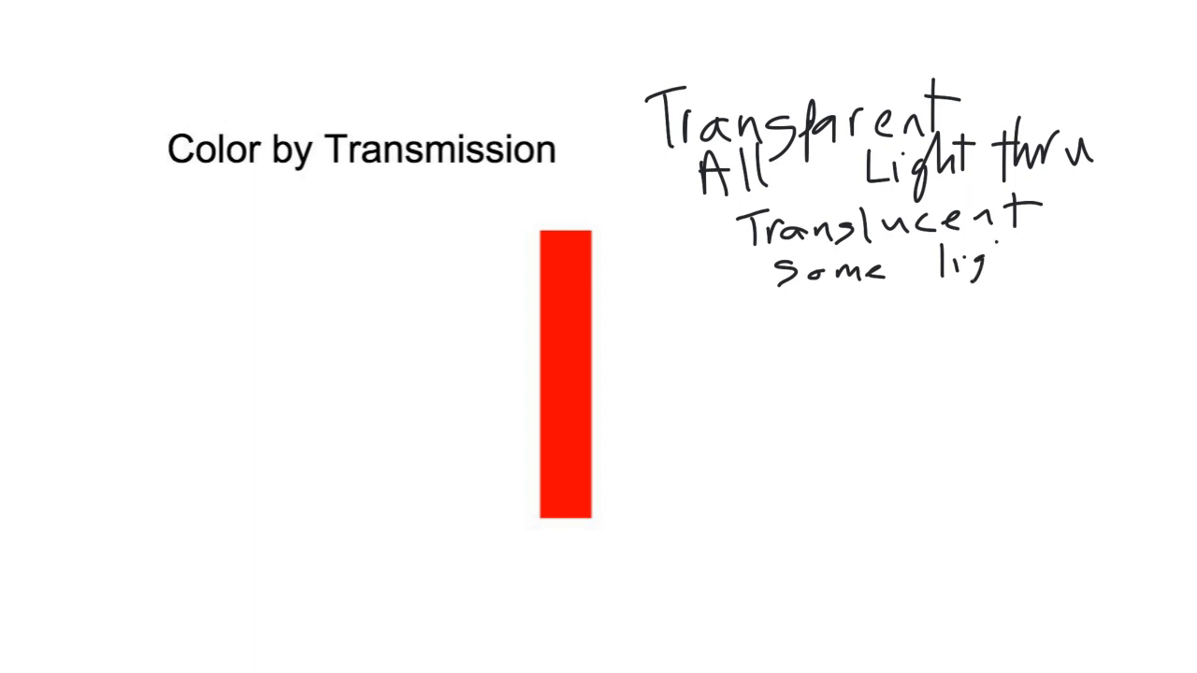
{"action": "type", "text": "ht"}
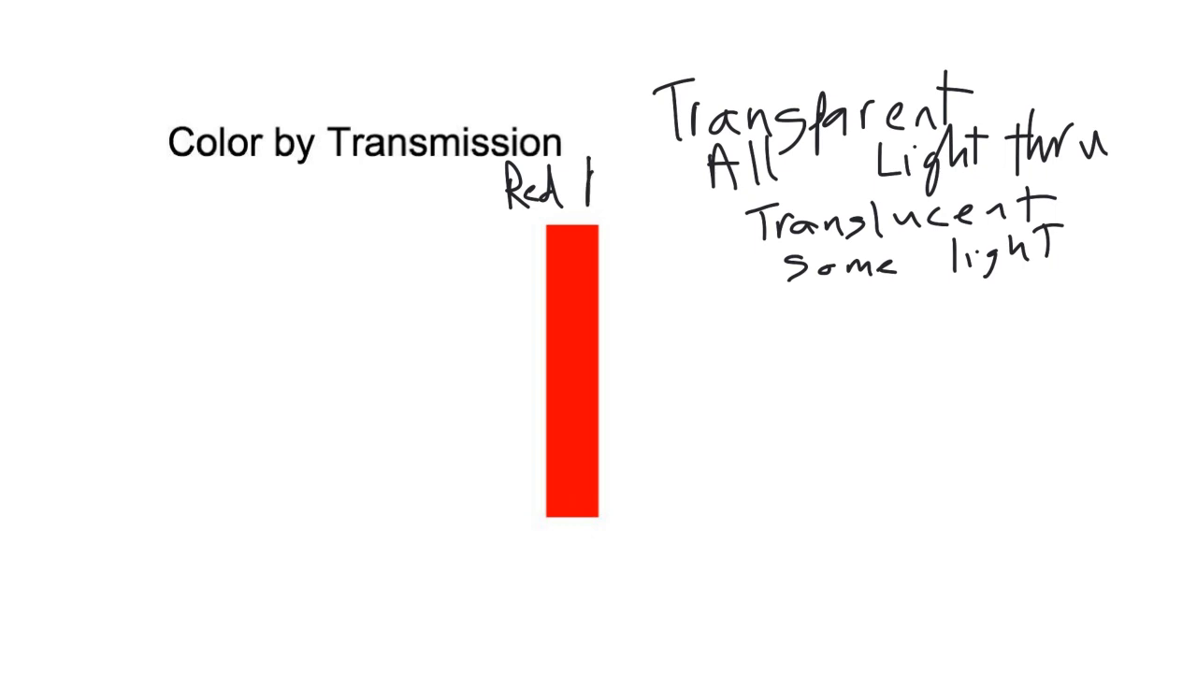
Complete the "Red Filter" label and draw an incoming light arrow toward the bar
{"action": "type", "text": "Filt."}
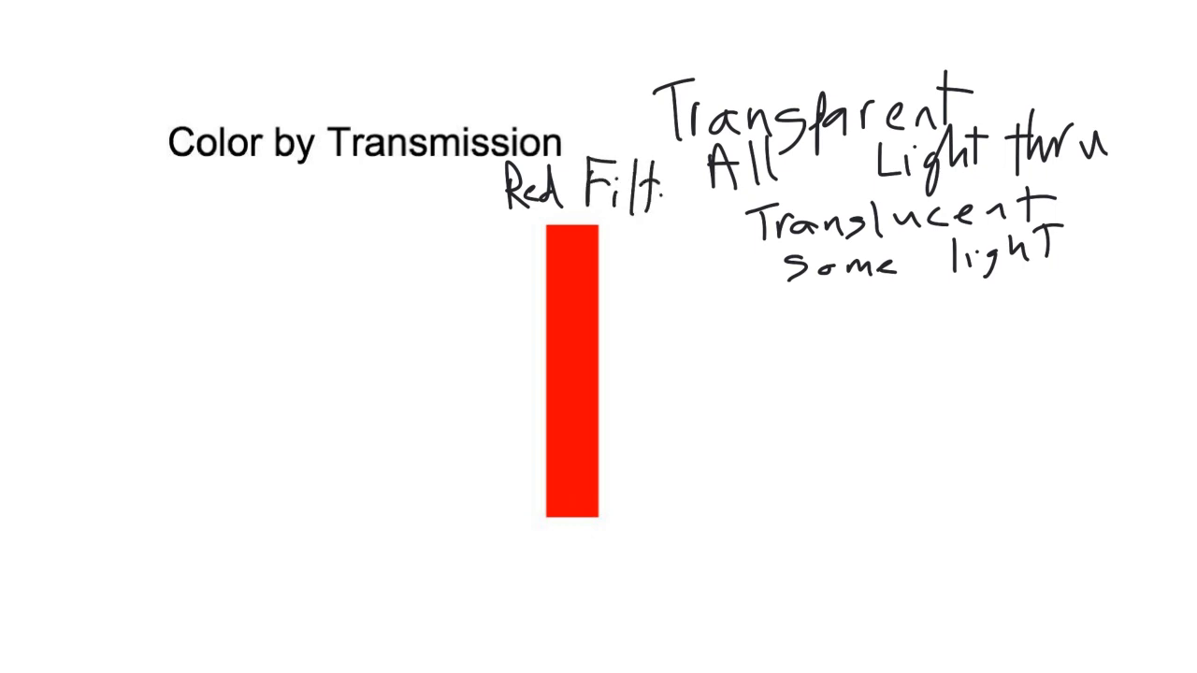
{"action": "type", "text": "er"}
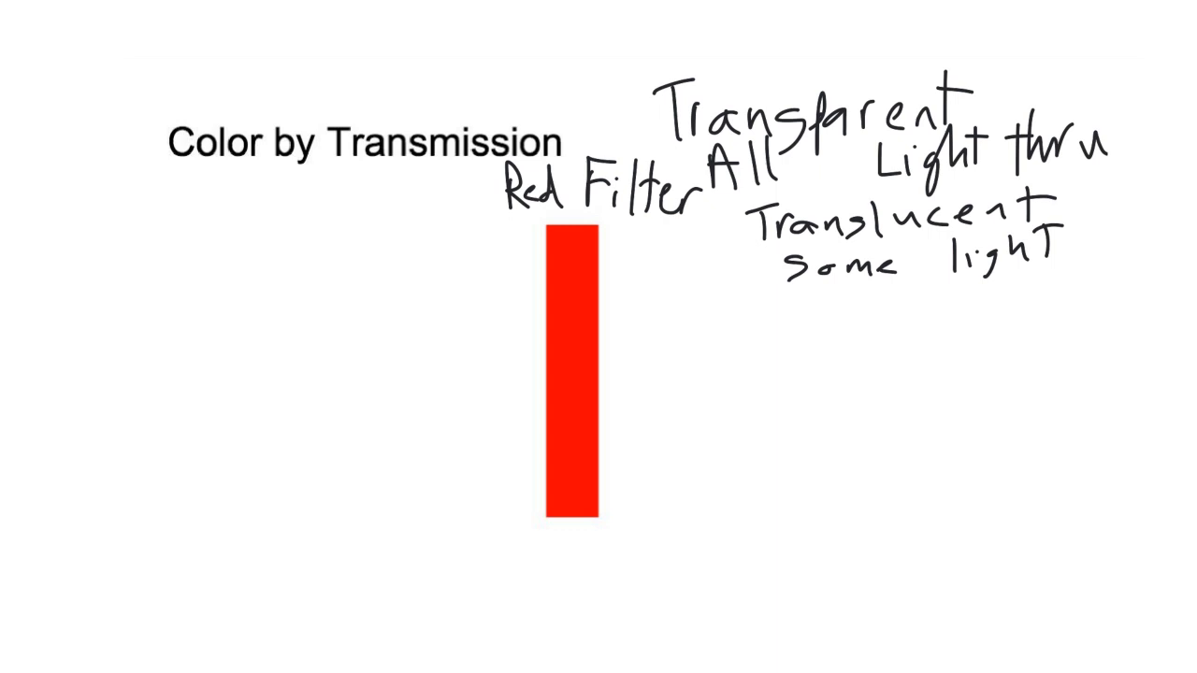
{"action": "left_click_drag", "start_coordinate": [168, 374], "coordinate": [266, 375]}
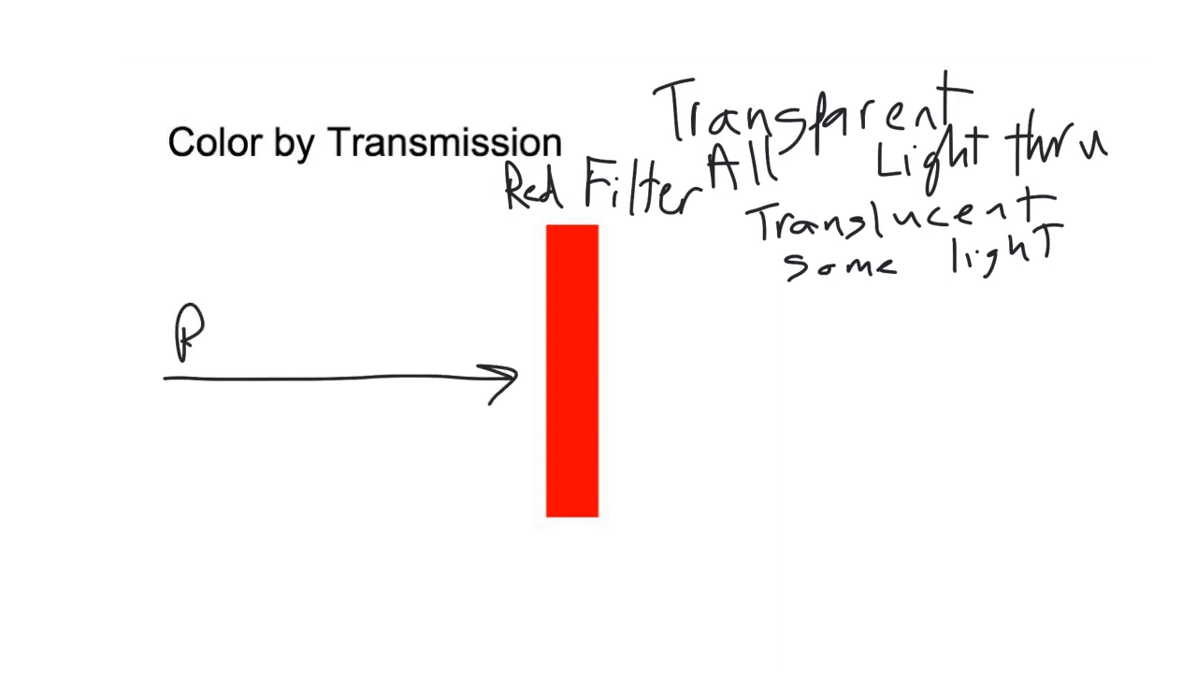
Label the incoming arrow "ROYGBIV", draw an outgoing arrow to a sketched eye and trace it in red
{"action": "type", "text": "ROYG"}
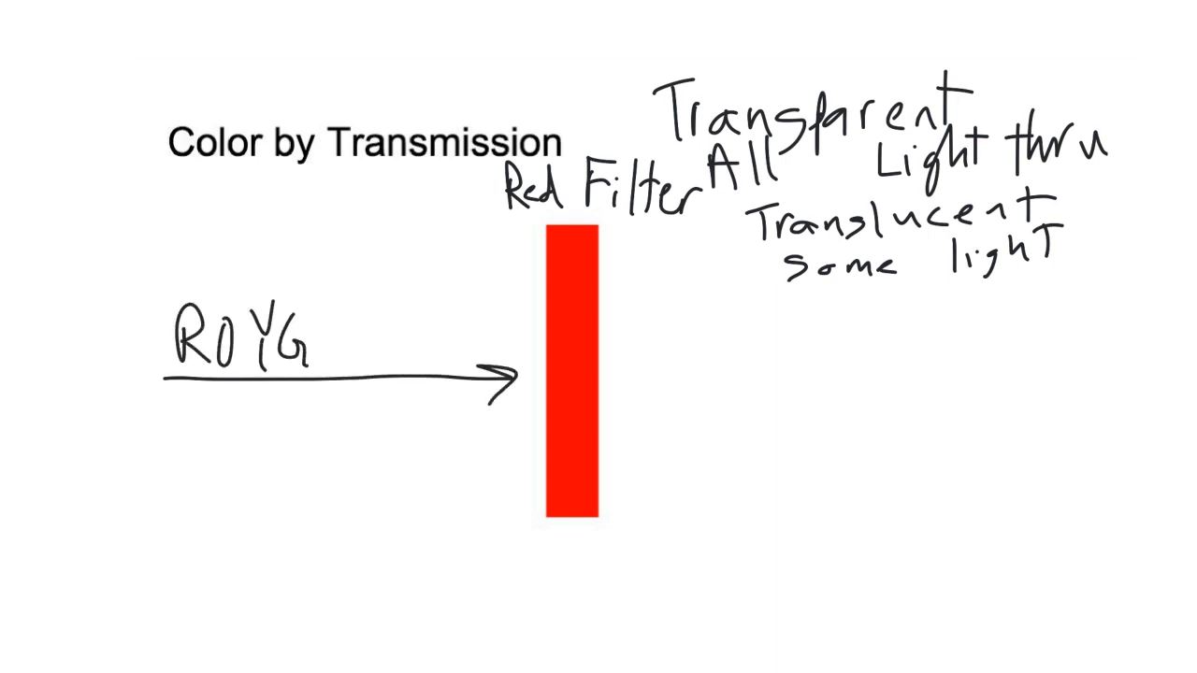
{"action": "type", "text": "BIV"}
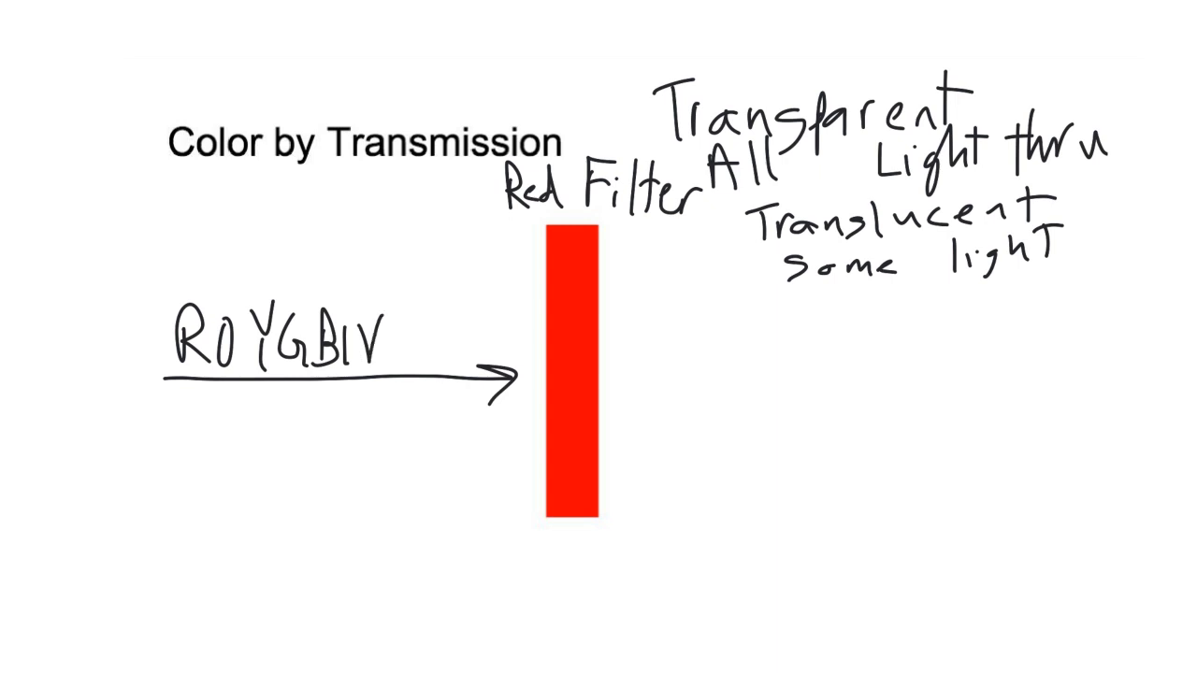
{"action": "left_click_drag", "start_coordinate": [621, 378], "coordinate": [857, 378]}
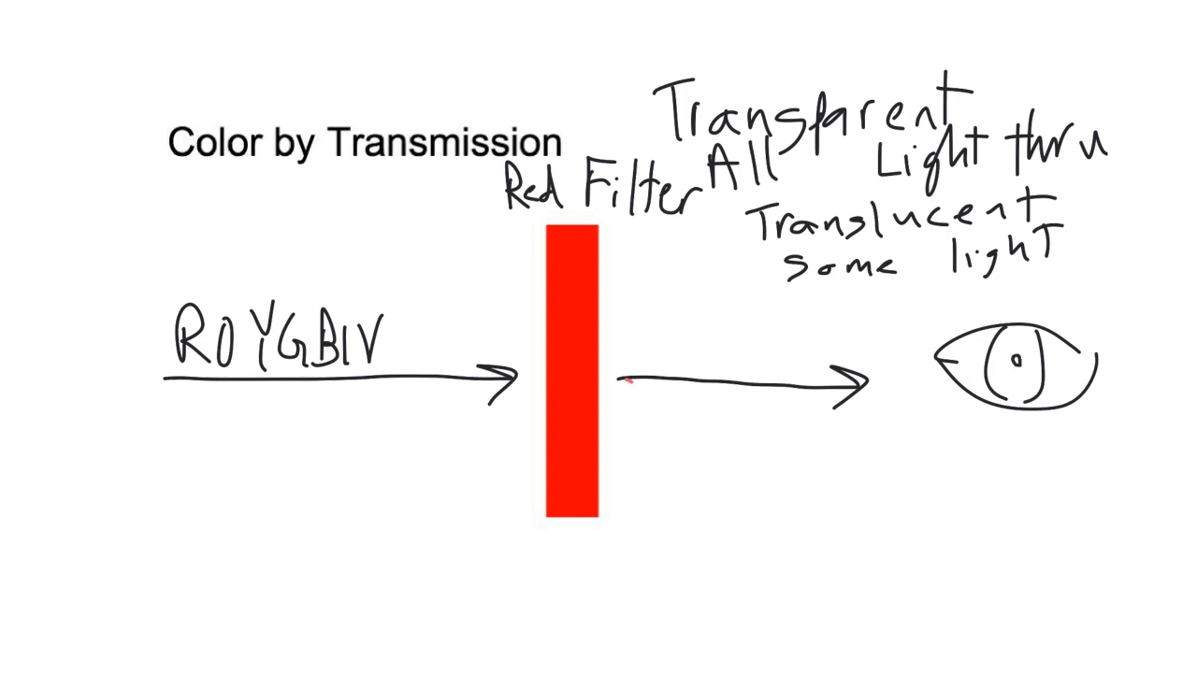
{"action": "left_click_drag", "start_coordinate": [617, 384], "coordinate": [860, 374]}
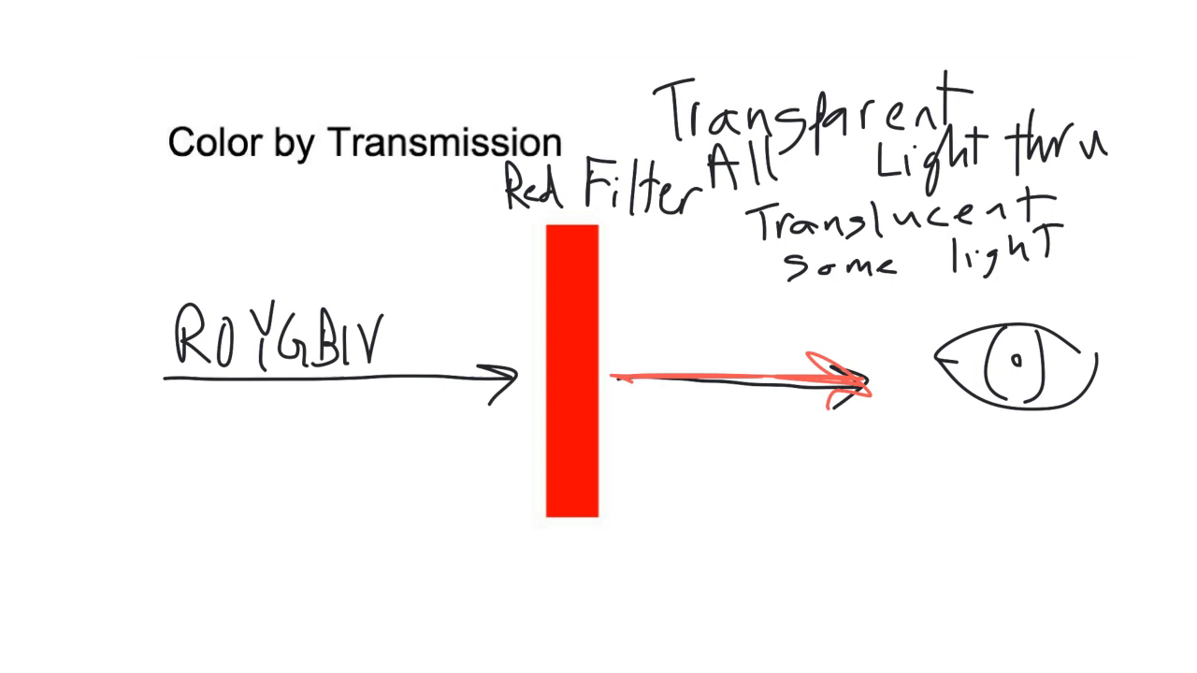